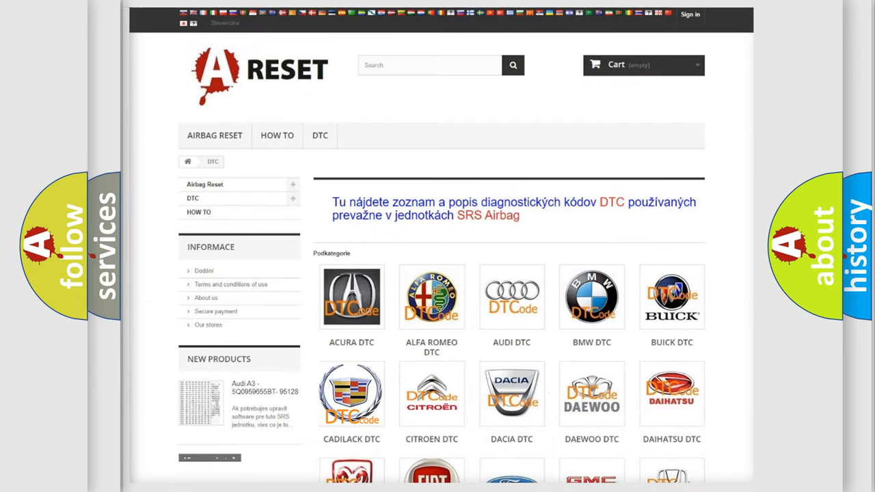
Open the Cadillac DTC page and scroll through its airbag codes from B0002.
{"action": "left_click", "coordinate": [351, 393]}
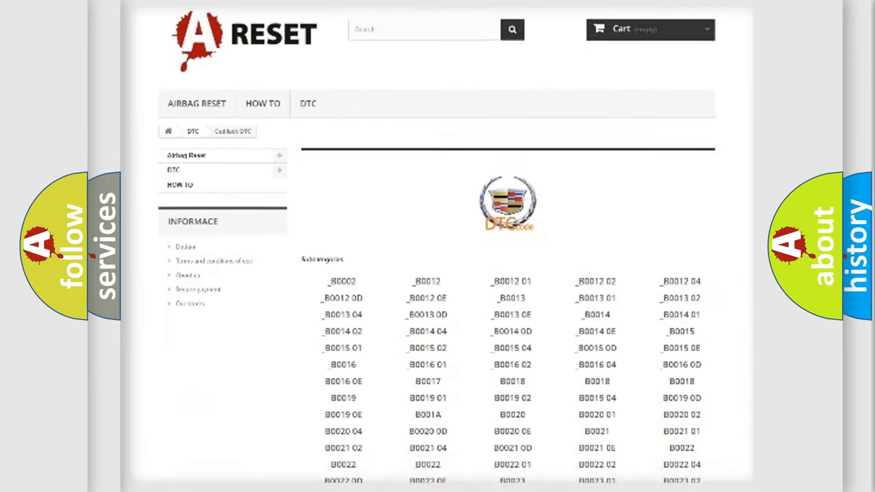
{"action": "scroll", "scroll_direction": "down", "scroll_amount": 3}
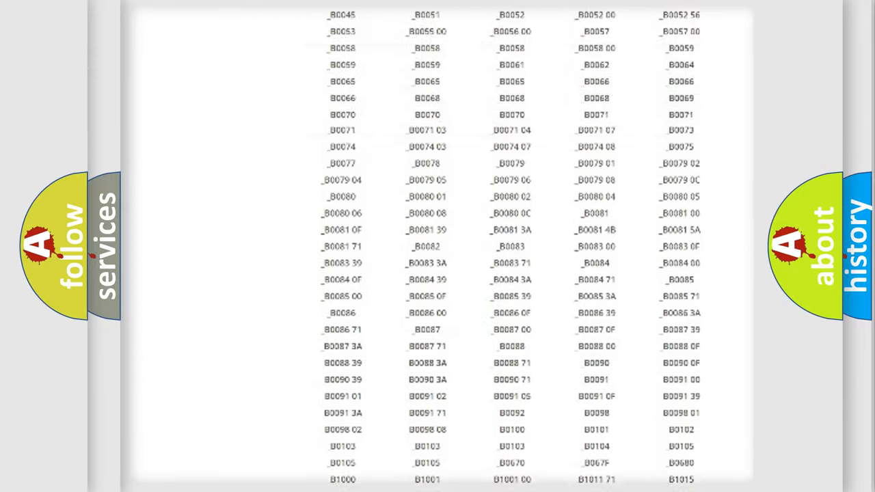